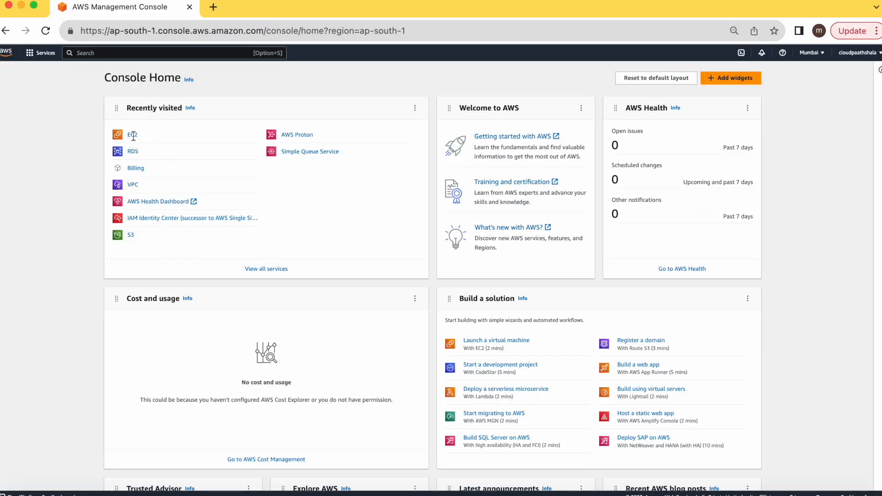
- Copy the webtestLB load balancer's DNS name from EC2 and load it in a second browser tab
click(133, 134)
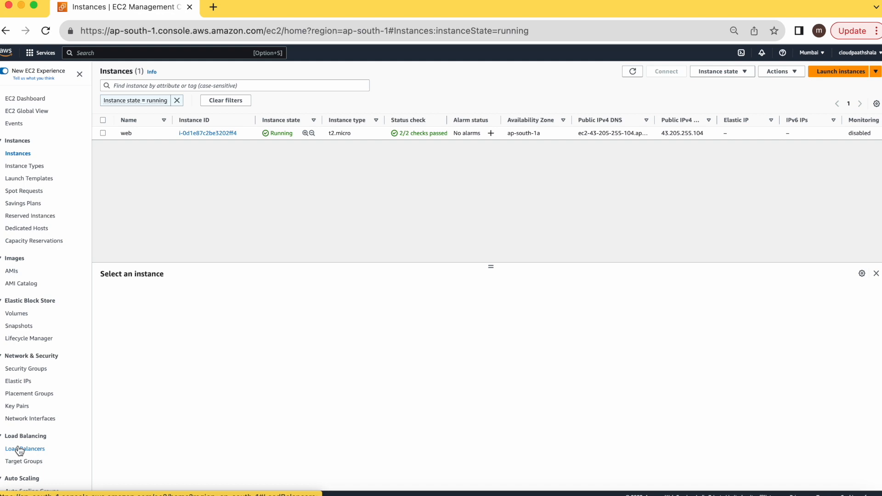
click(25, 449)
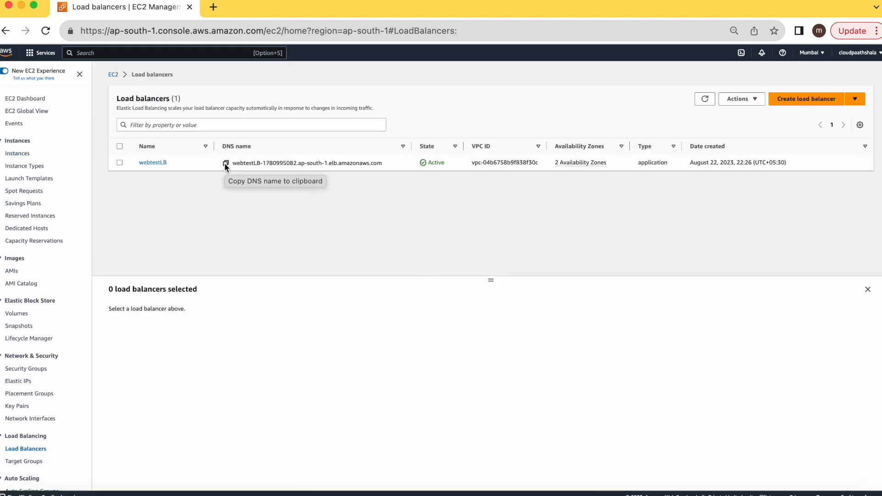
click(226, 163)
text(http://)
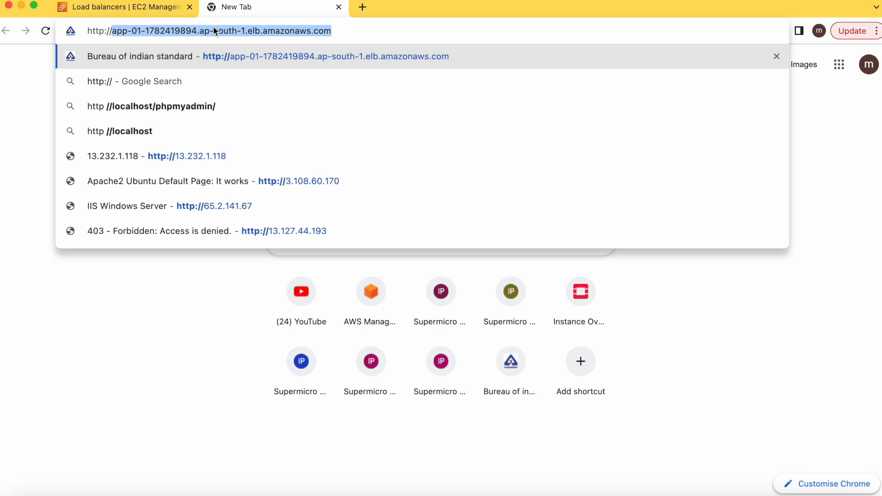
click(121, 7)
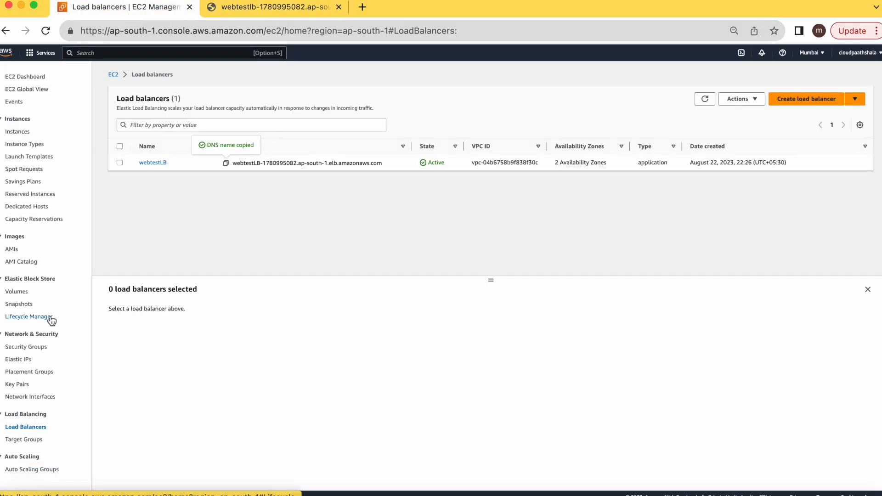
mouse_move(293, 231)
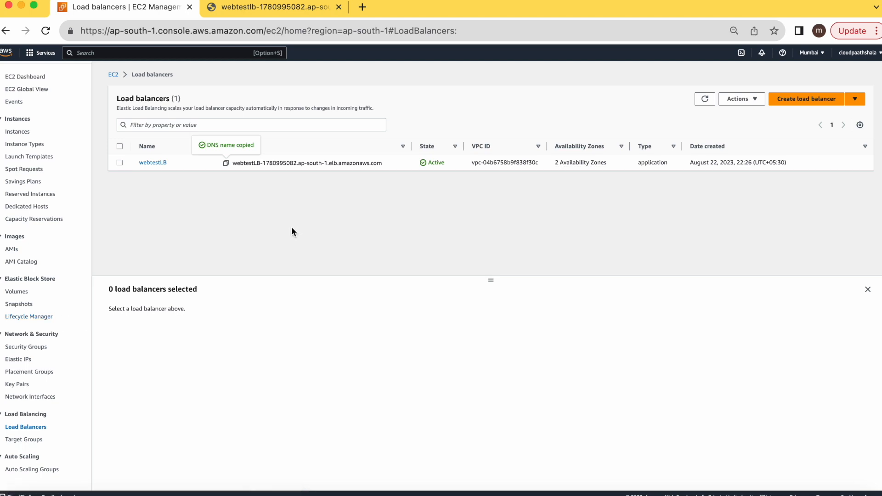
- Start creating a new Auto Scaling group and name it webAG
click(32, 469)
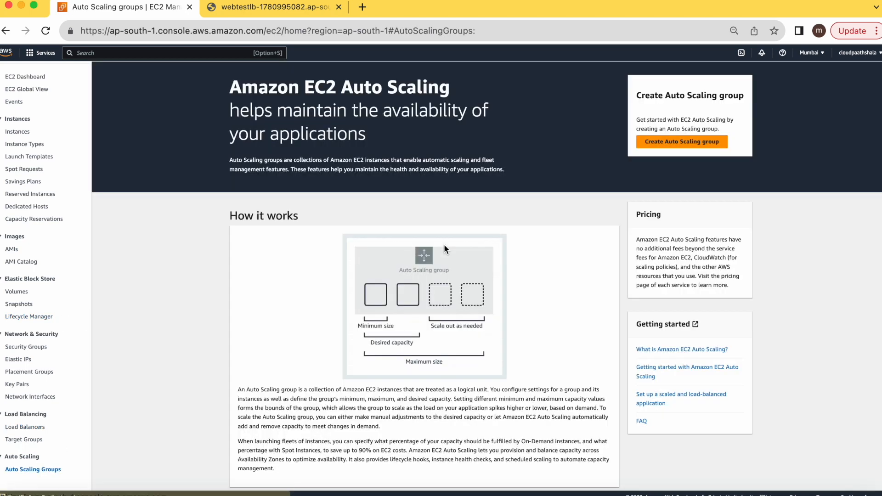
click(681, 142)
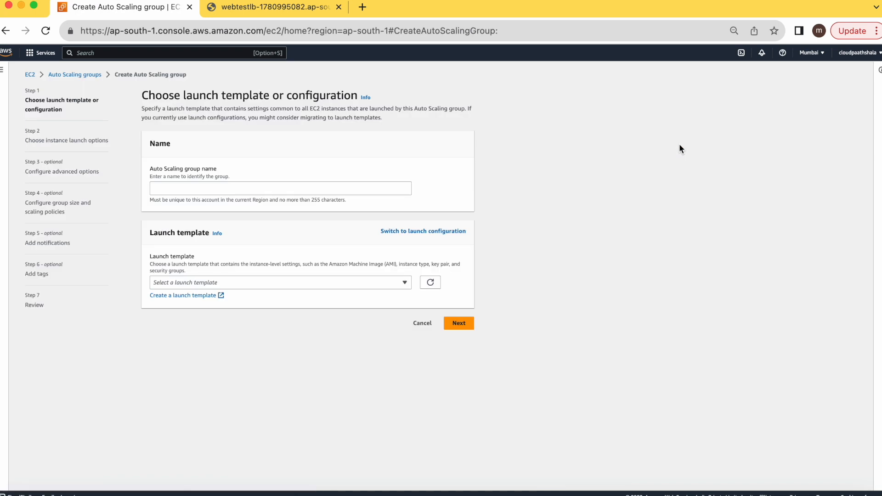
text(w)
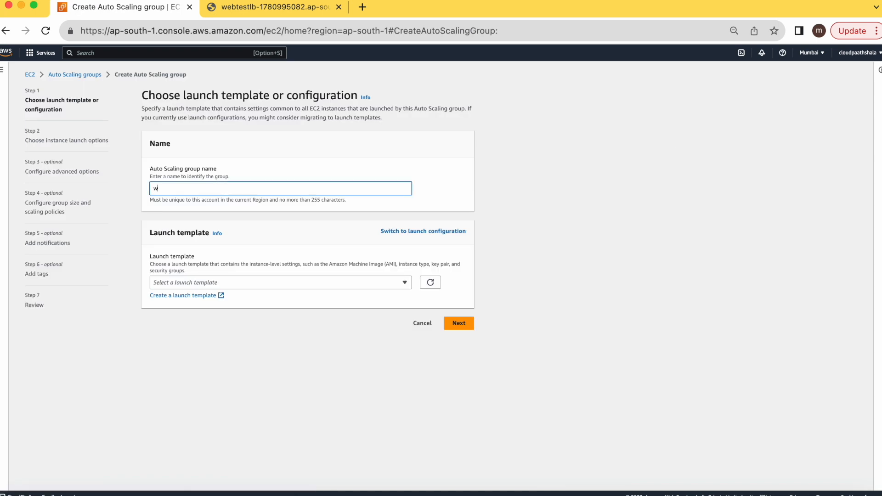
text(ebAG)
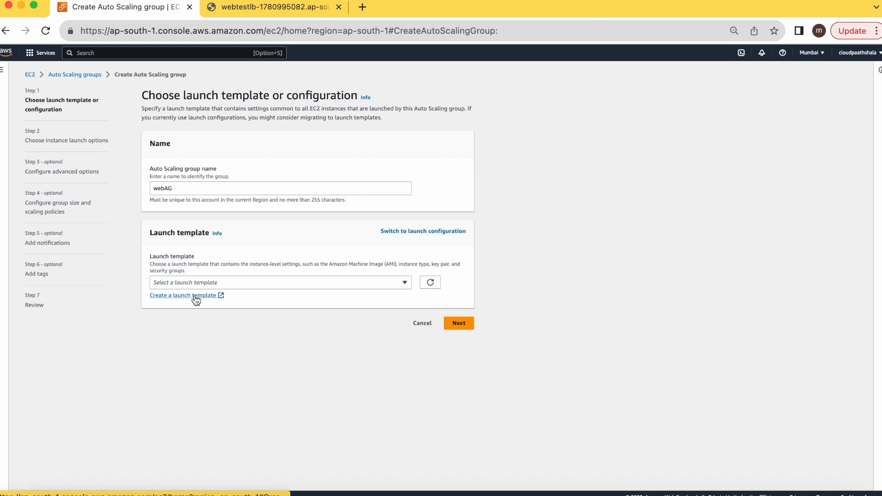
- Start a new launch template named webtemp in another tab
click(182, 295)
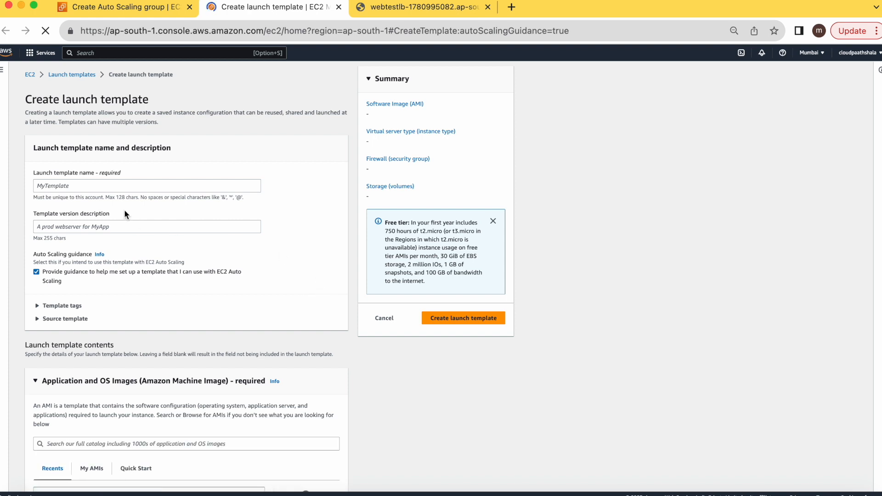
text(w)
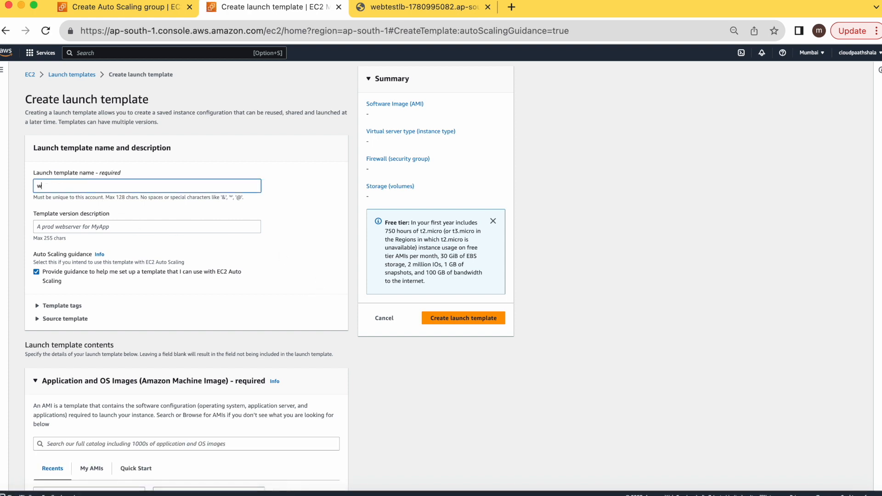
text(ebtemp)
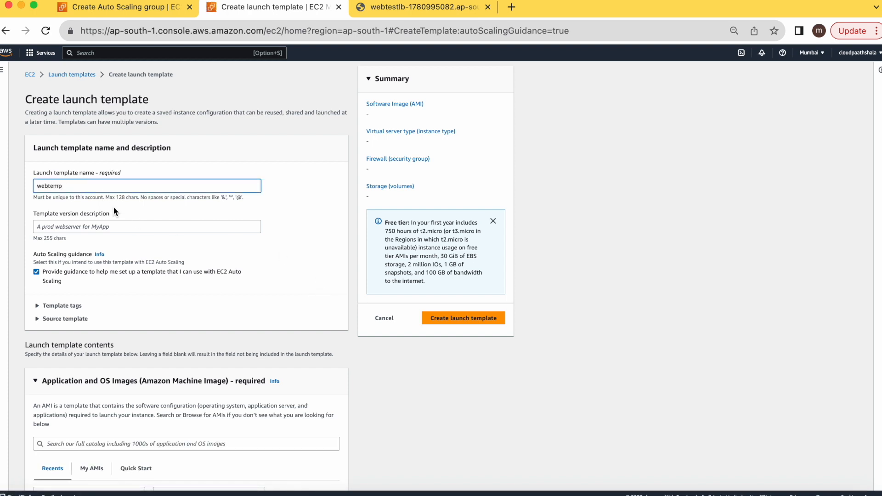
scroll(down, 3)
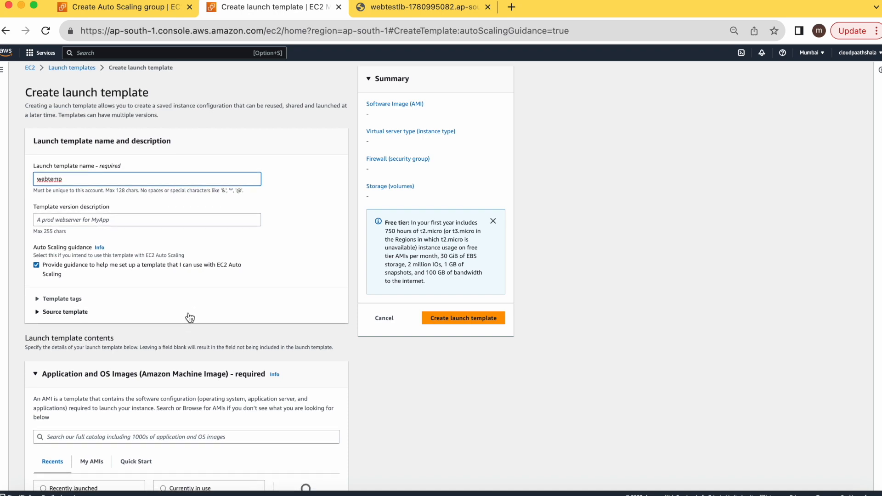
scroll(down, 3)
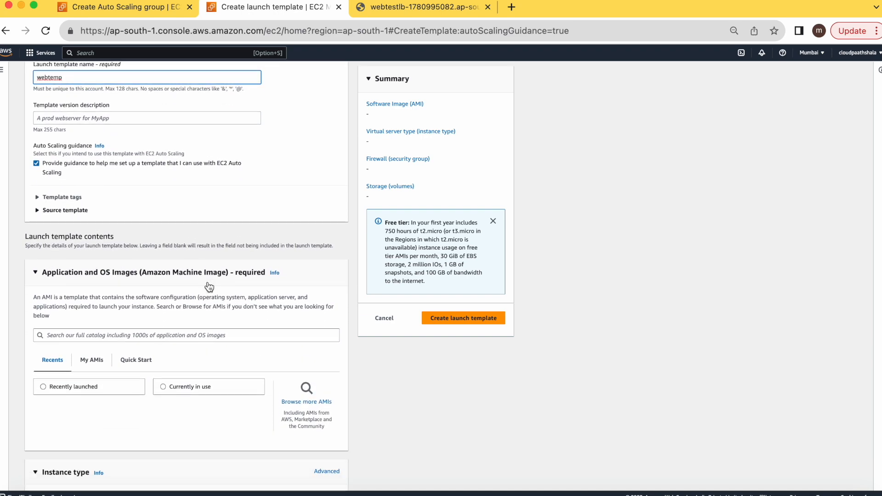
scroll(down, 3)
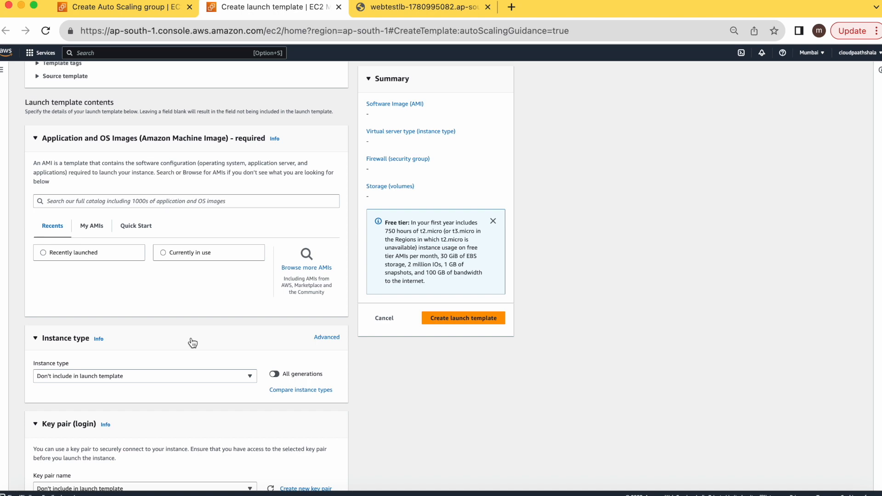
mouse_move(127, 280)
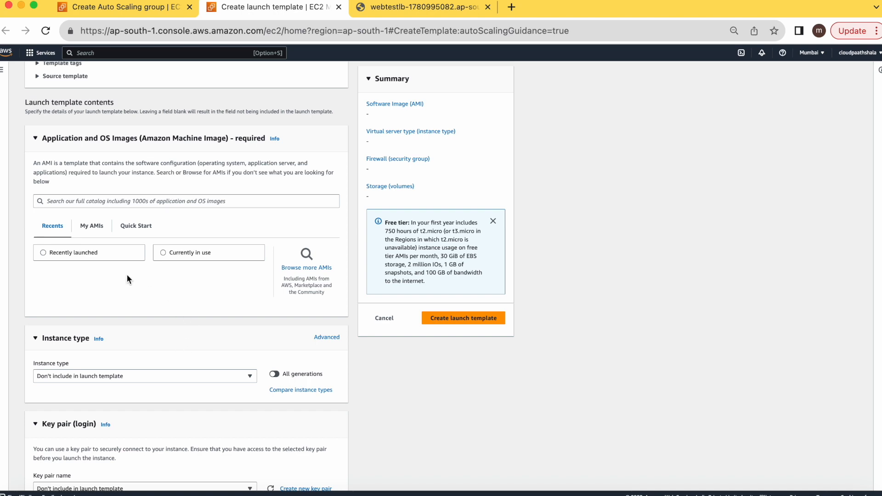
- Choose the webimg AMI from My AMIs for the webtemp template
click(91, 226)
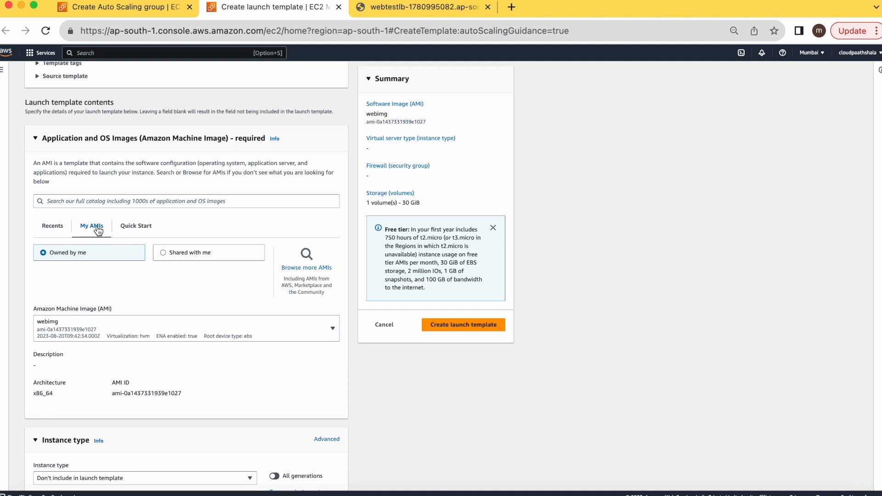
mouse_move(234, 412)
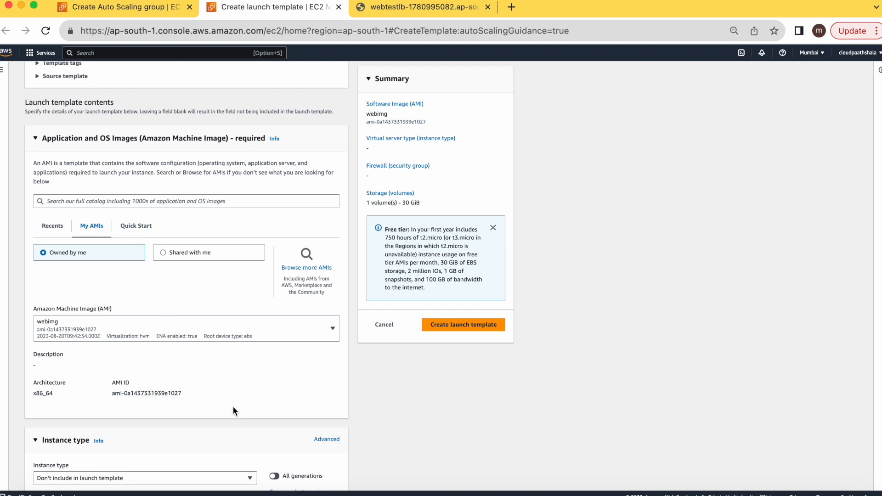
mouse_move(248, 406)
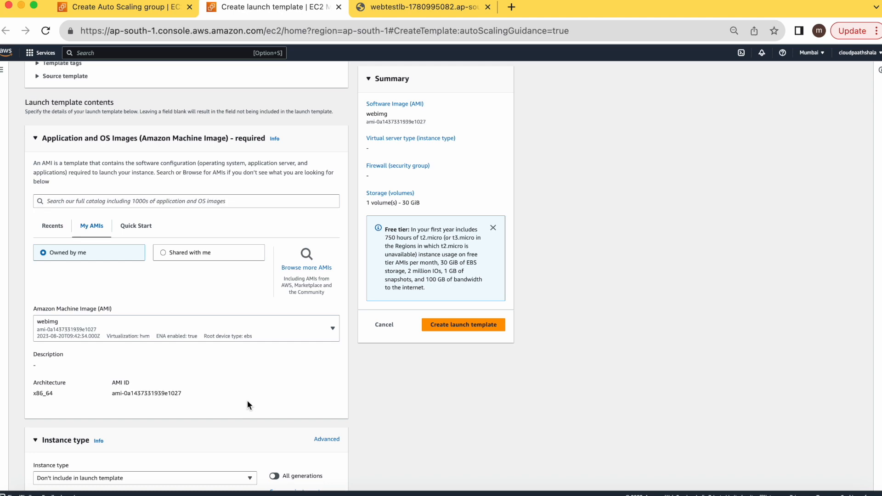
click(144, 236)
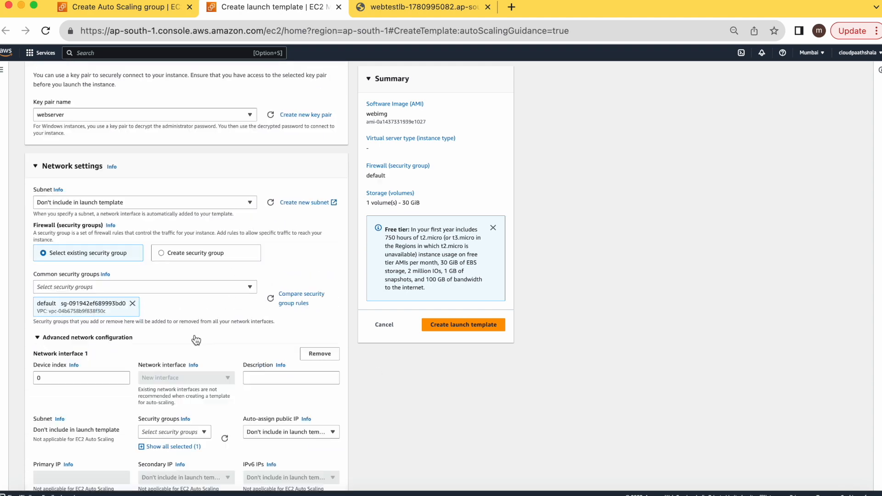
scroll(down, 3)
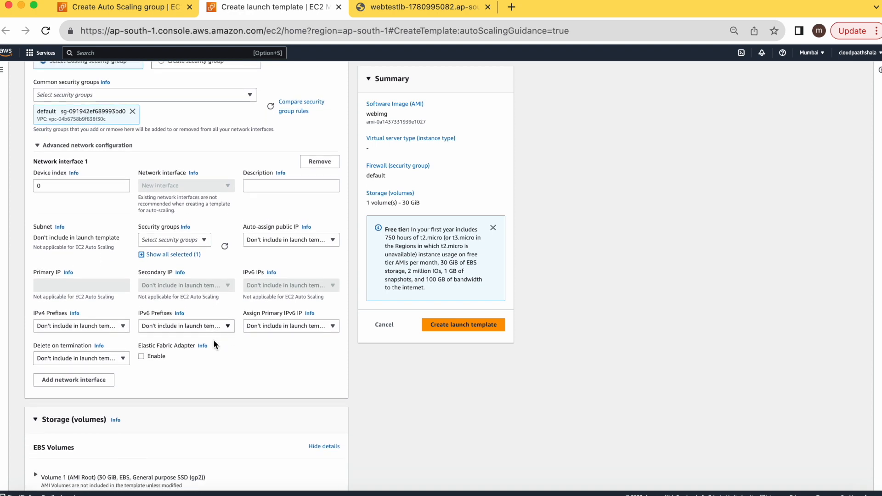
scroll(down, 3)
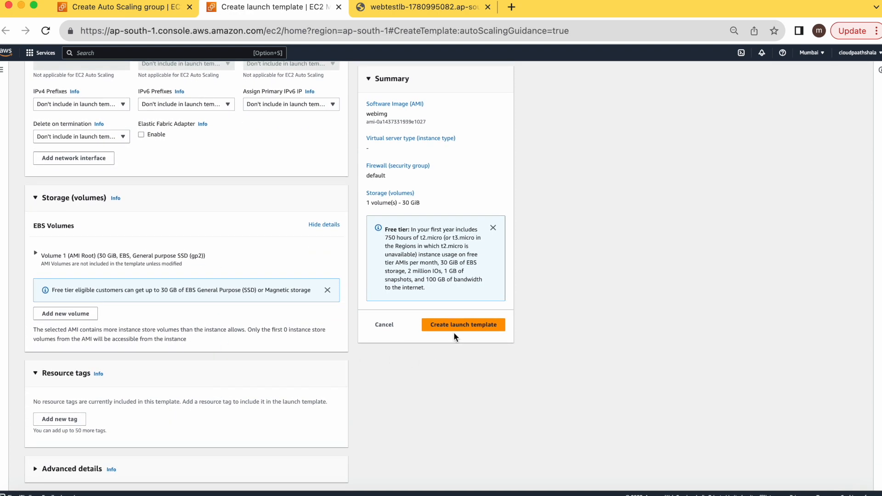
- Select the webtemp launch template (default version) for the webAG group
click(463, 325)
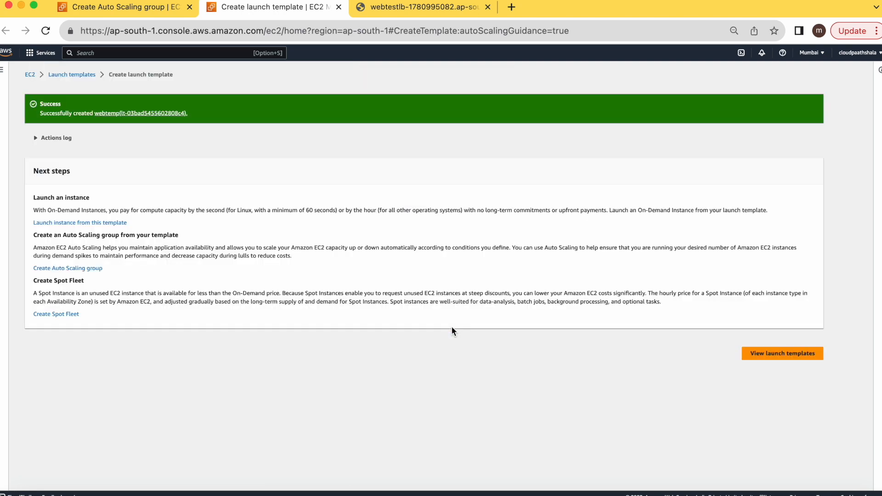
mouse_move(456, 333)
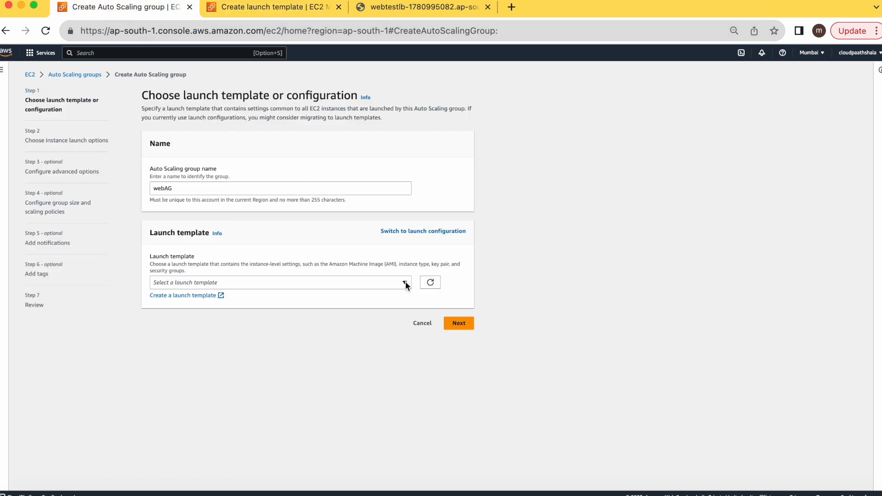
click(279, 282)
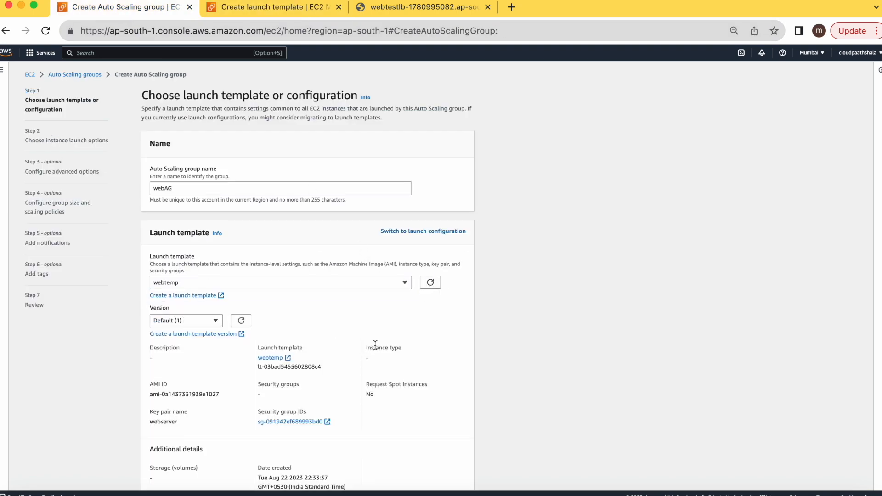
scroll(down, 3)
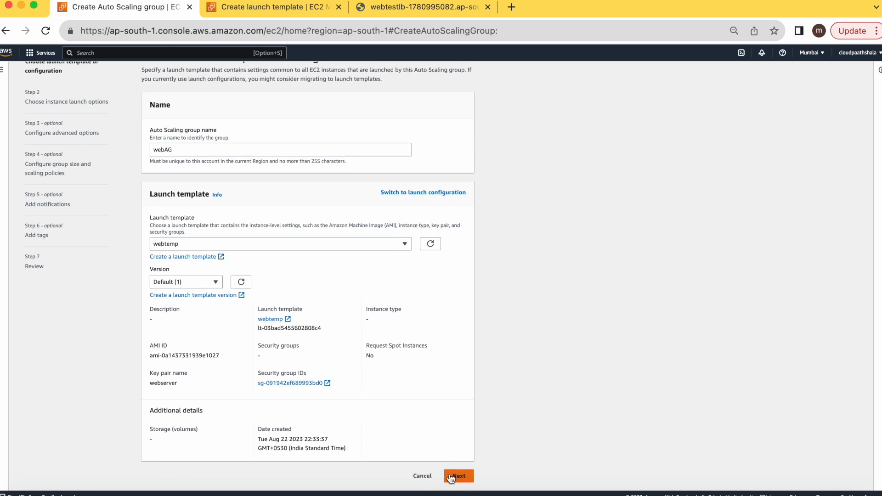
- Specify instance attributes of 1 to 4 vCPUs and 2 GiB memory, min and max
click(457, 476)
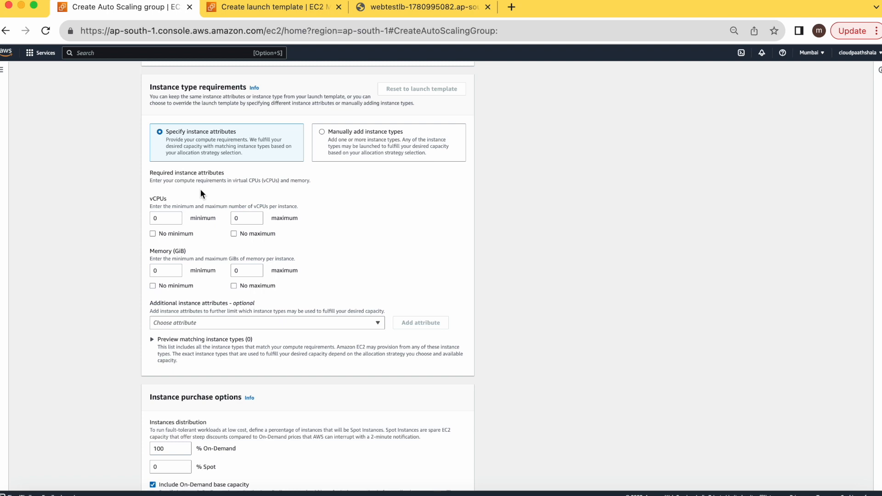
click(321, 131)
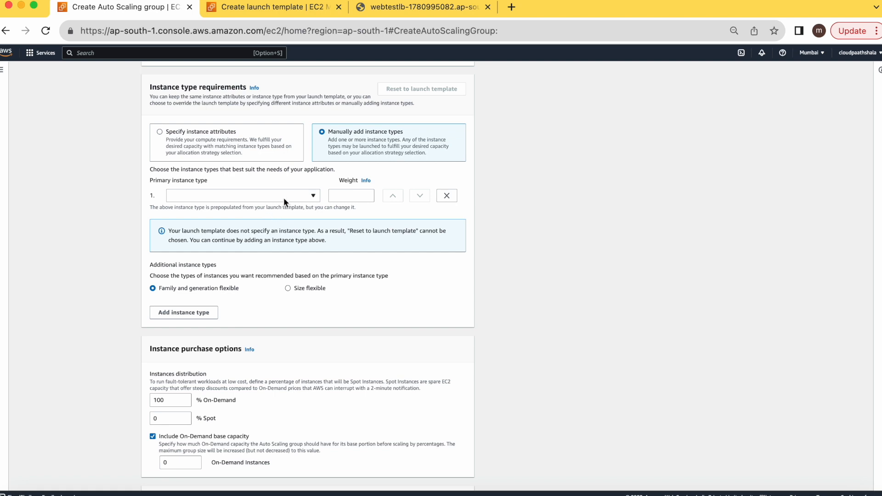
click(160, 131)
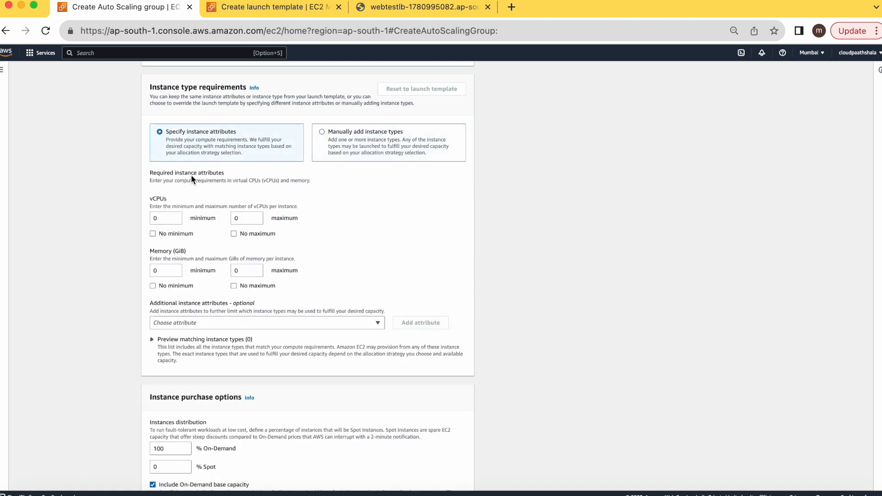
text(1)
text(4)
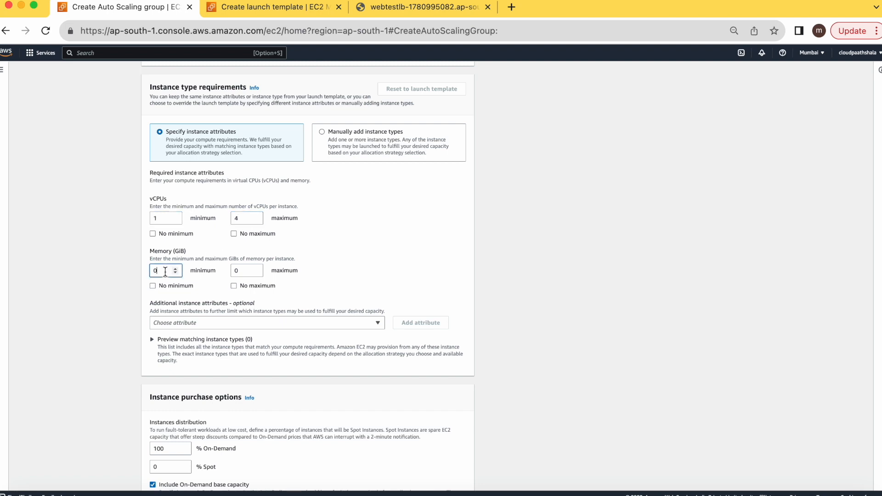
text(2)
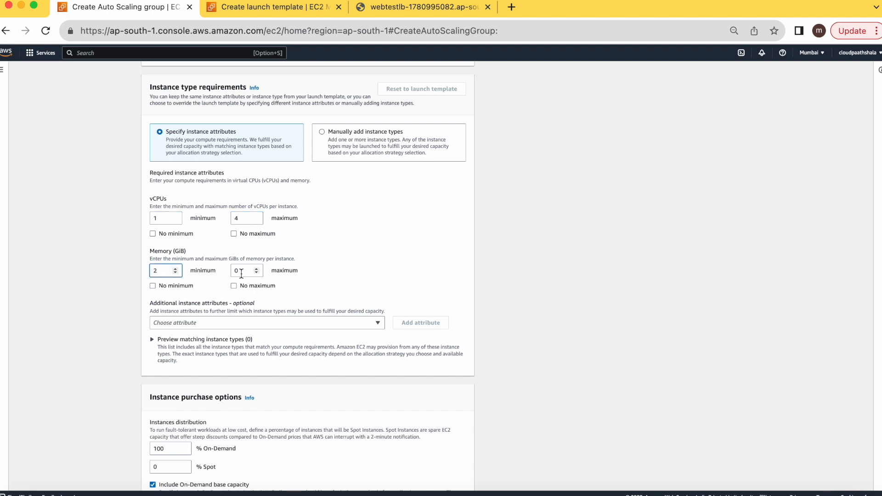
text(2)
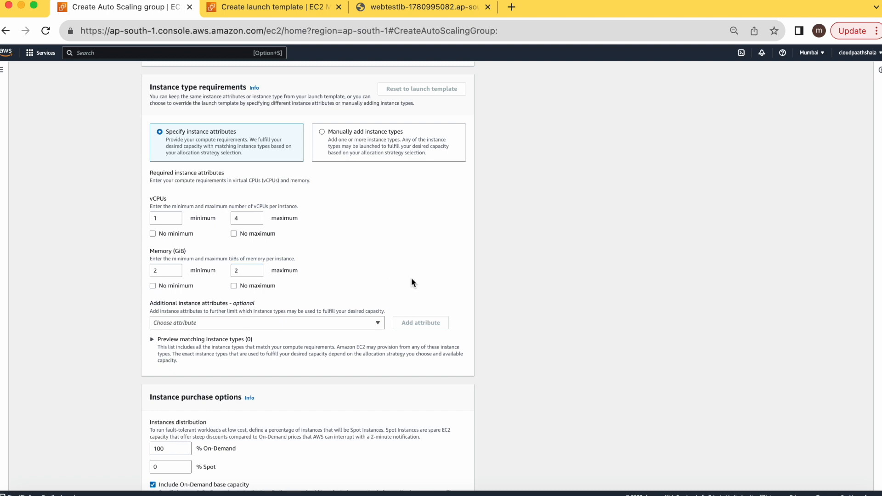
scroll(down, 3)
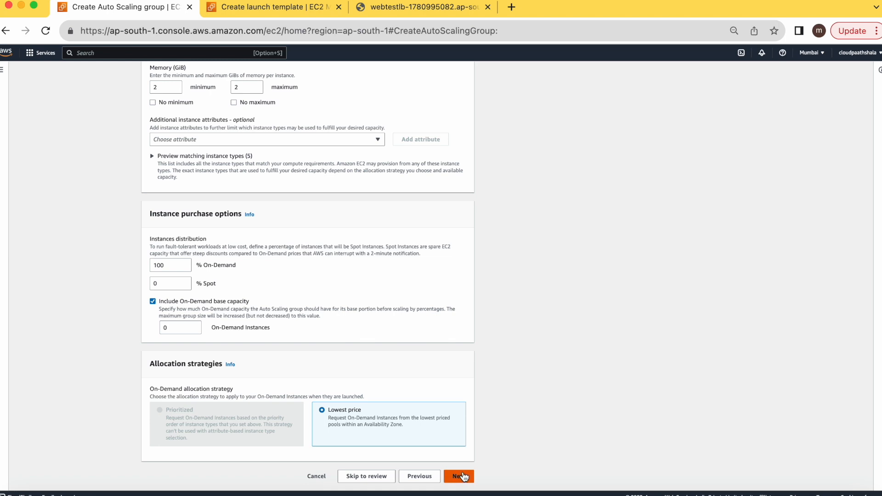
- Attach the group to the existing webtestTG | HTTP target group behind webtestLB
click(458, 476)
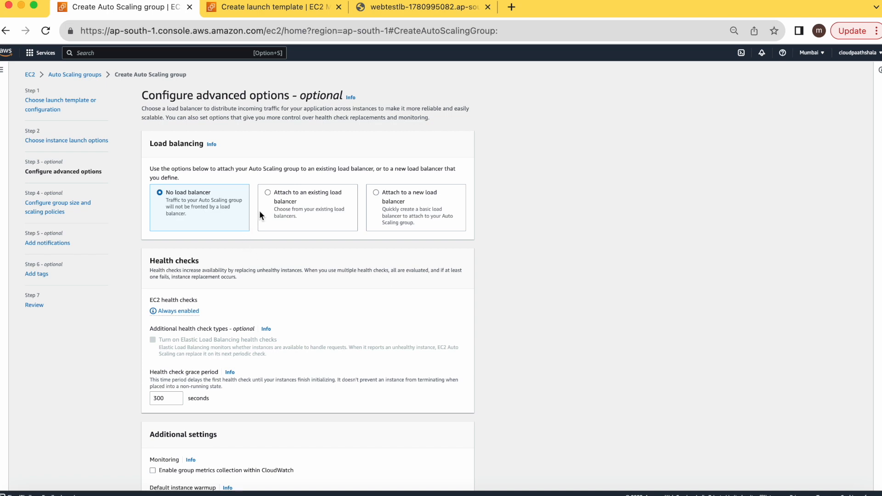
click(268, 192)
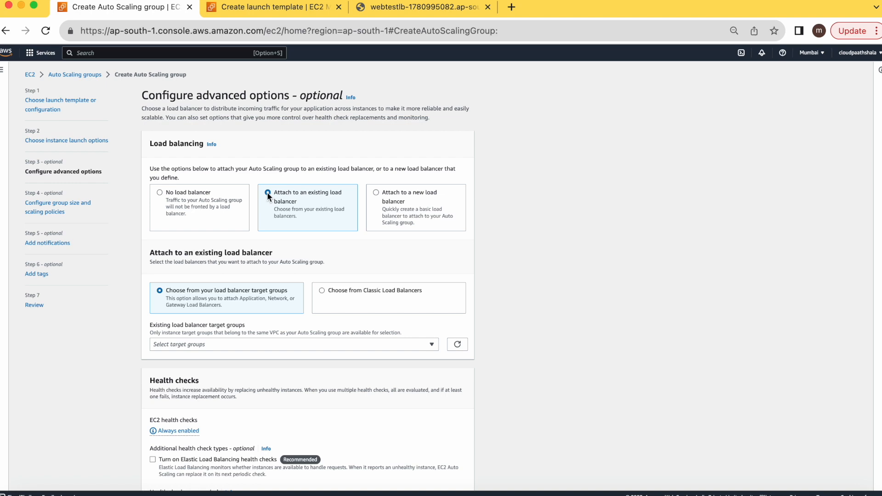
click(292, 343)
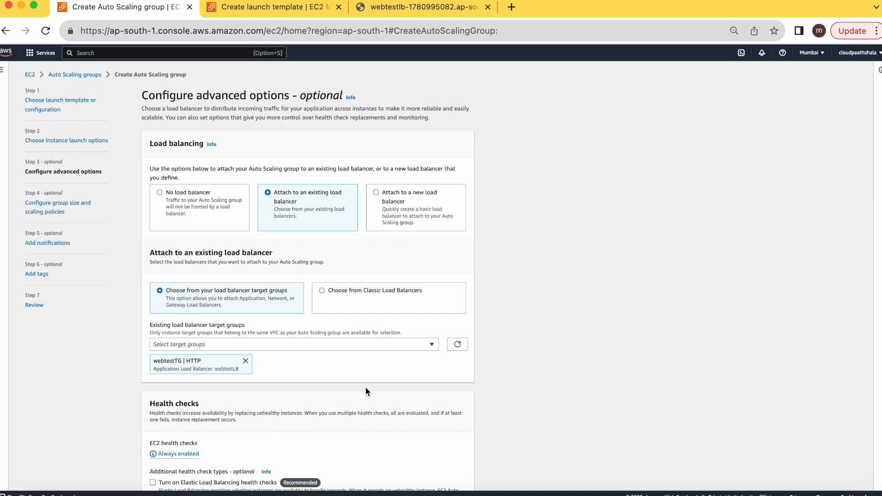
scroll(down, 3)
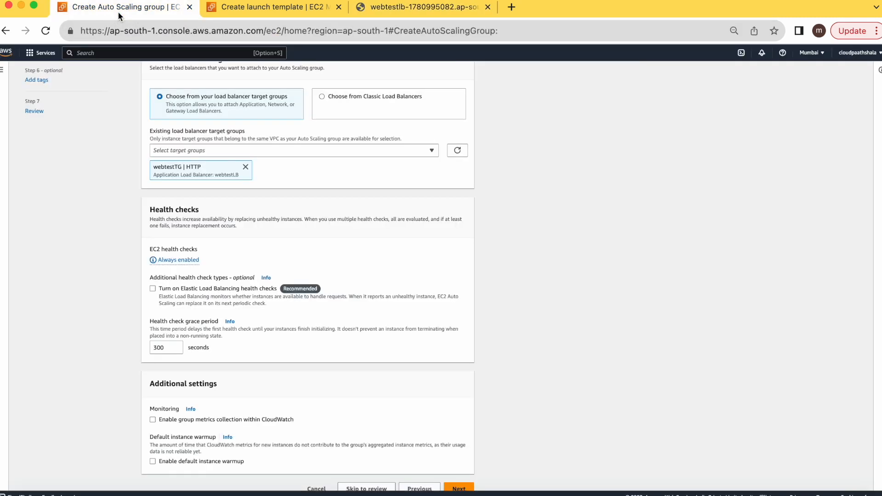
scroll(down, 3)
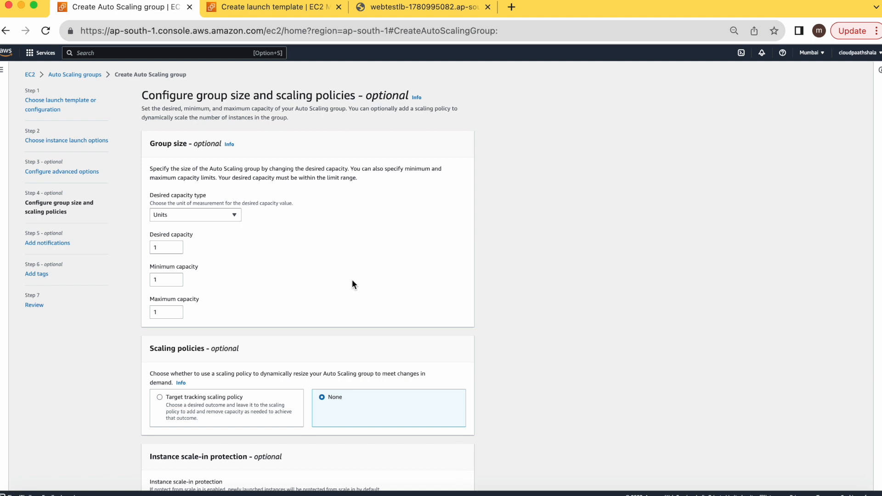
- Set maximum capacity to 4, keeping desired and minimum capacity at 1
scroll(down, 3)
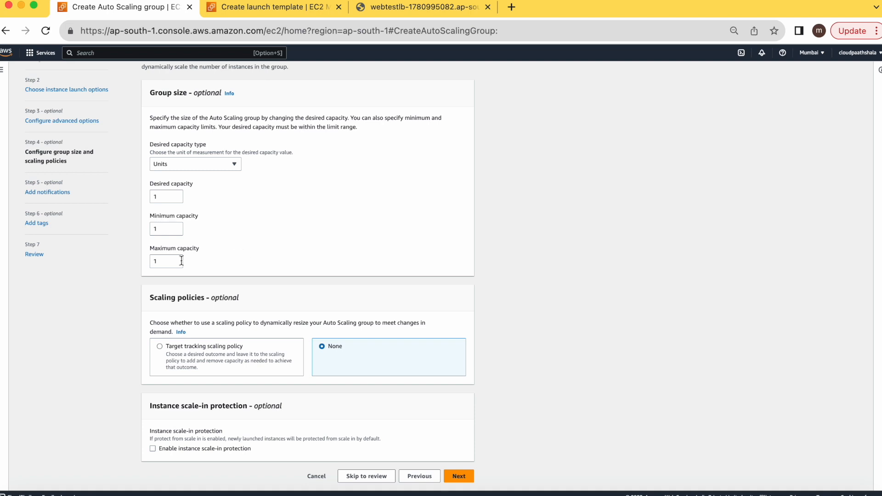
mouse_move(166, 261)
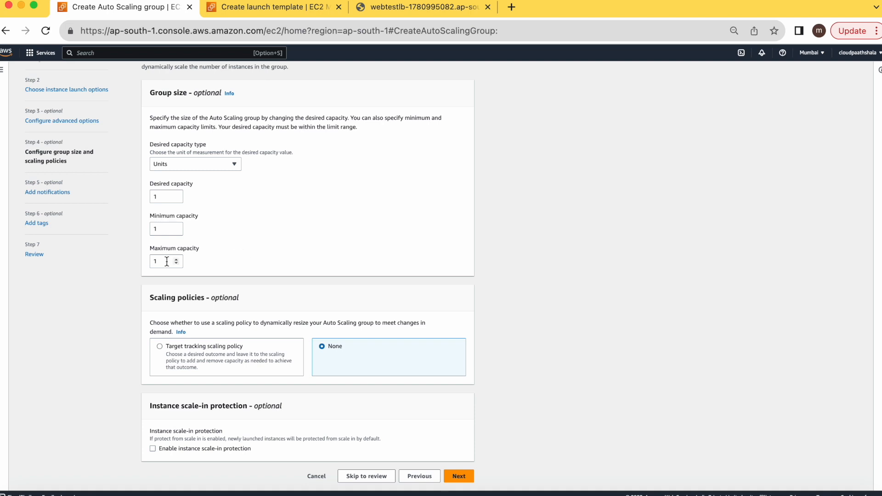
click(166, 261)
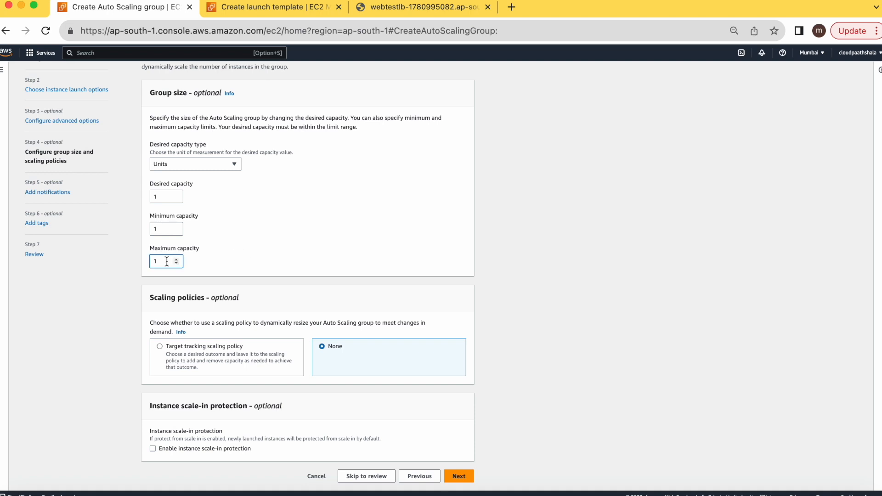
text(4)
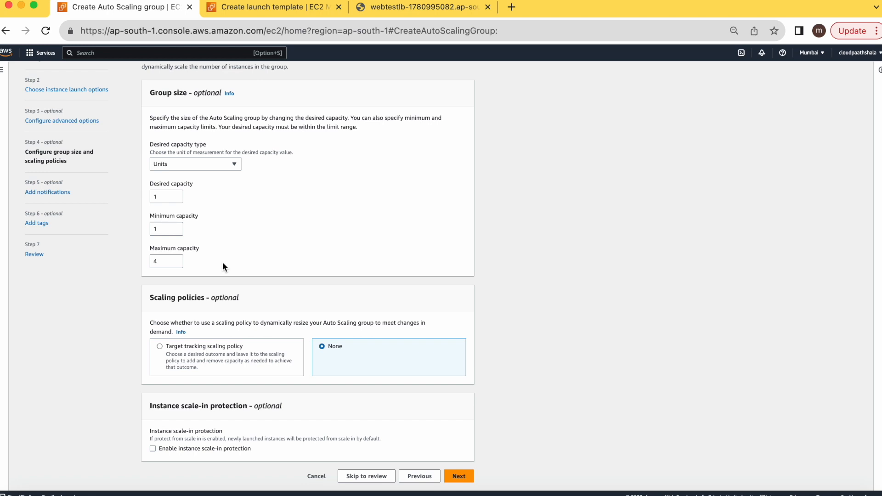
mouse_move(351, 250)
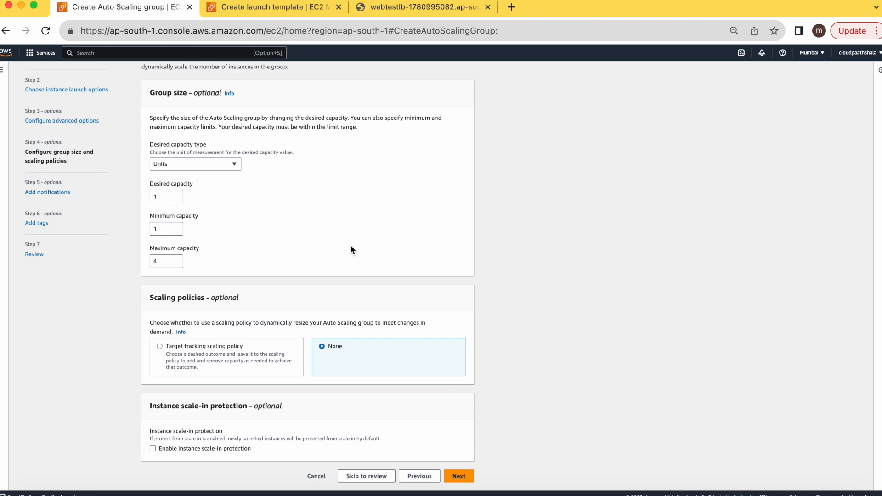
mouse_move(219, 332)
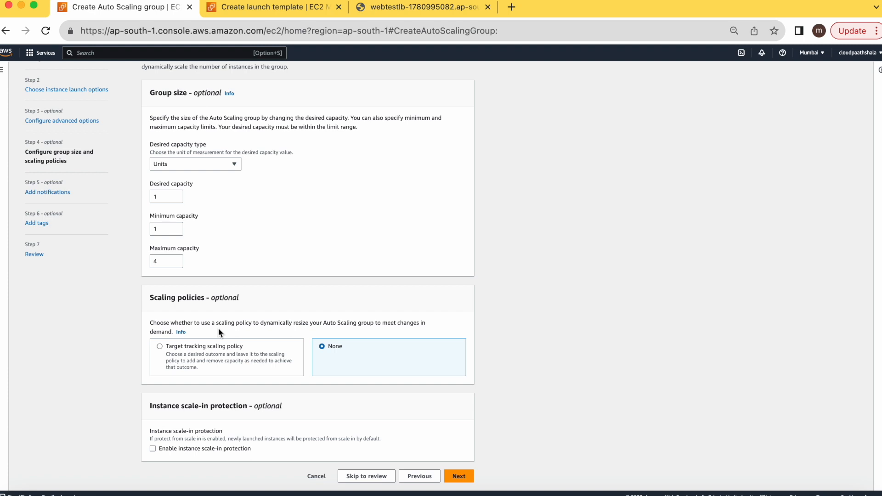
mouse_move(220, 349)
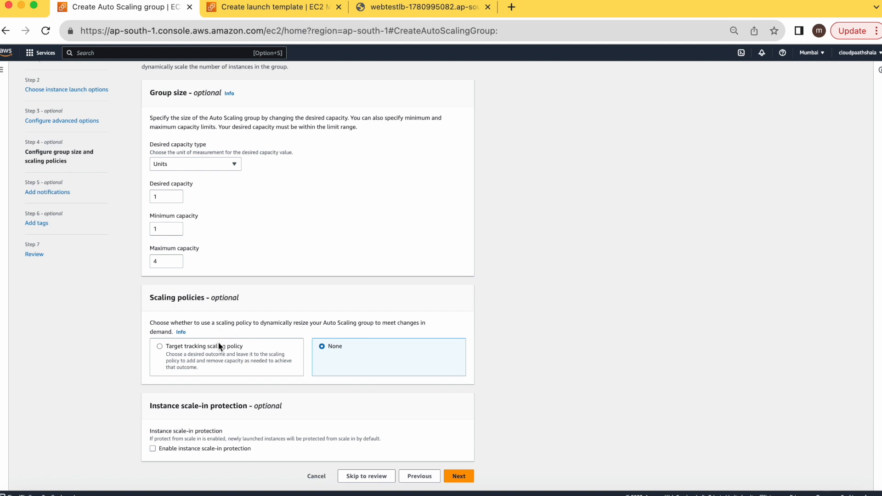
- Add a target tracking policy holding average CPU utilization at 80
click(160, 346)
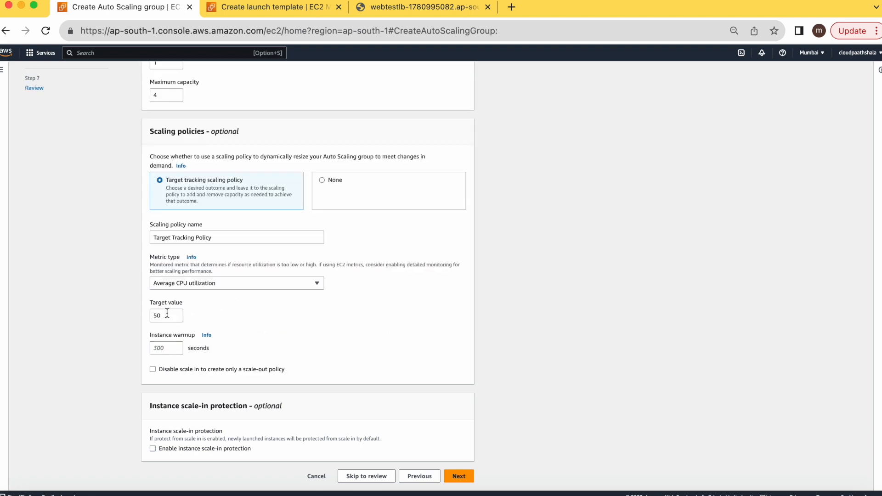
click(166, 316)
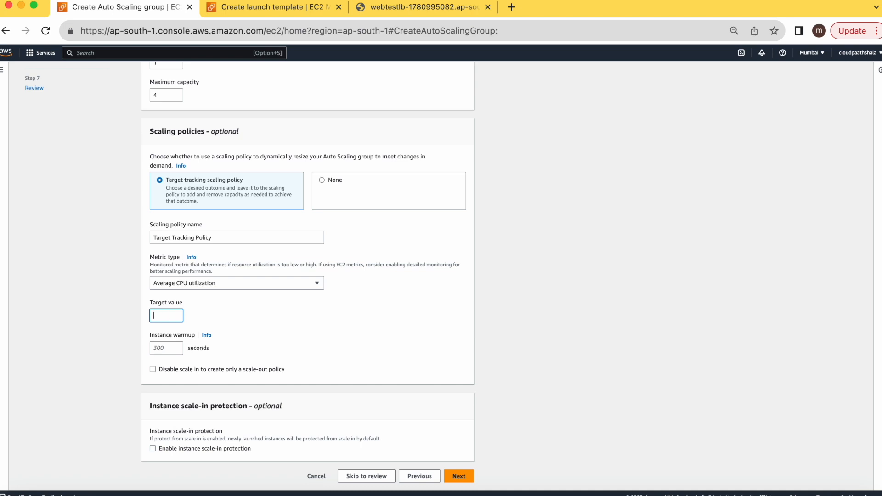
text(80)
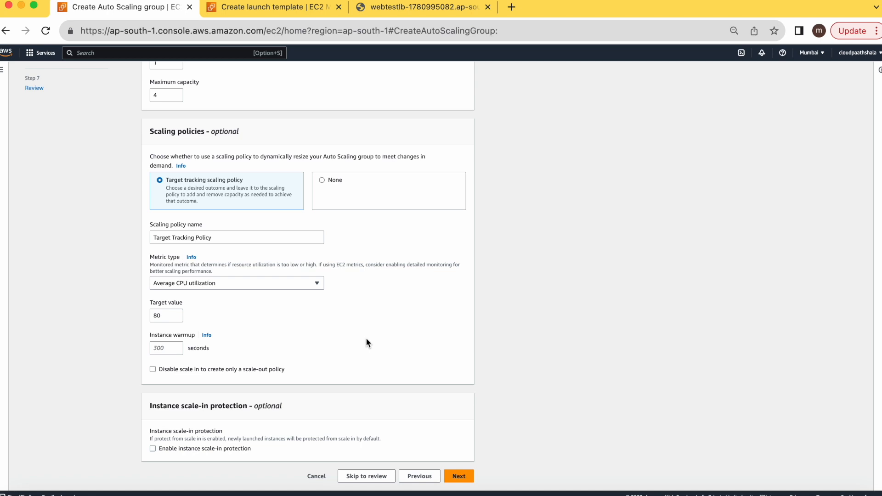
- Move past the notifications step without adding any, reaching Add tags
click(457, 475)
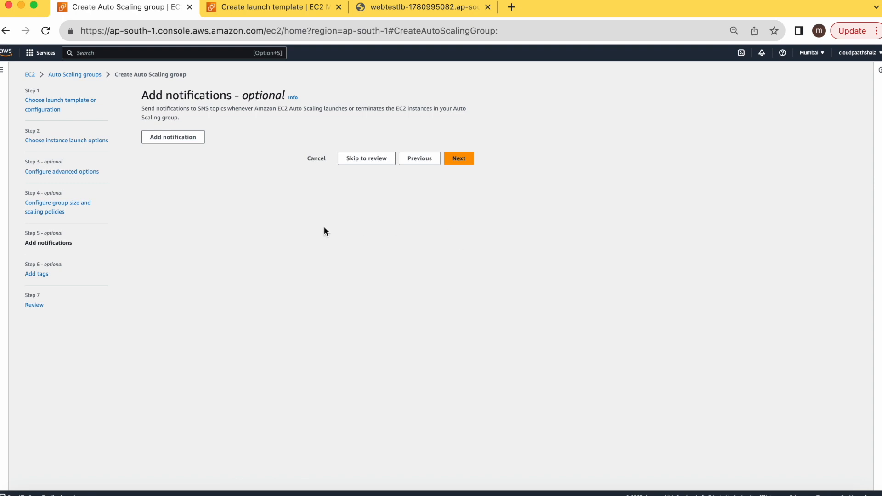
mouse_move(307, 235)
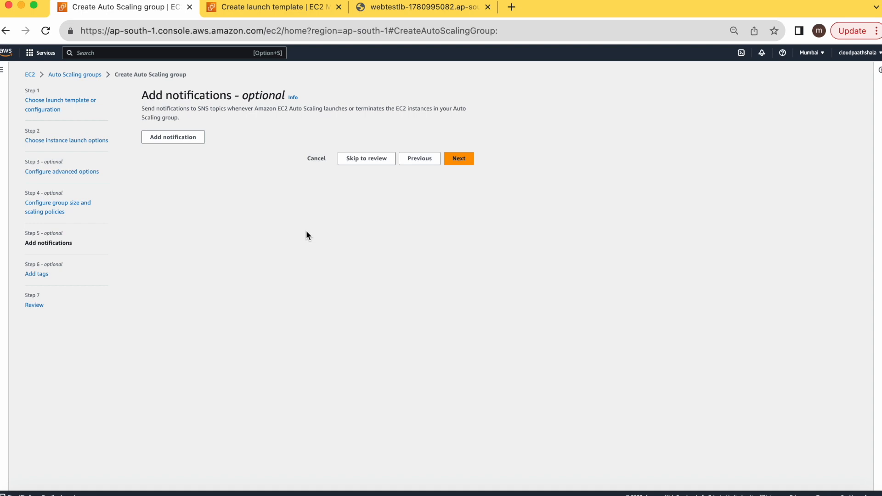
mouse_move(312, 235)
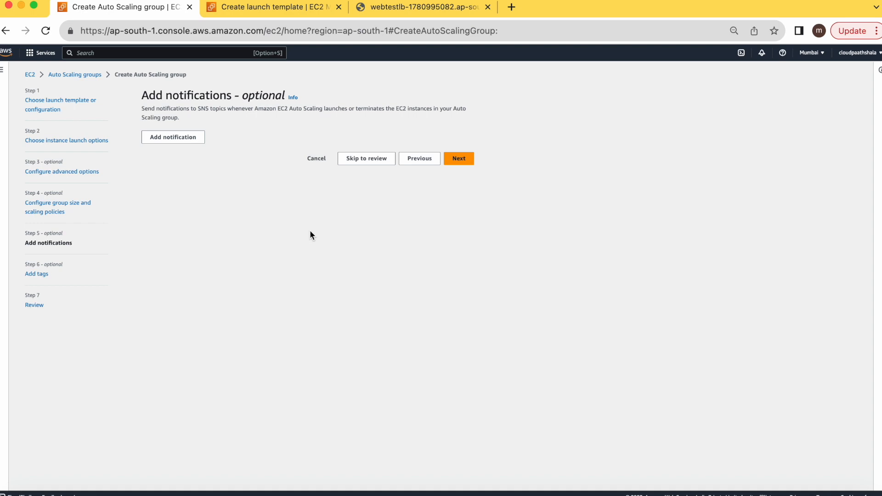
mouse_move(412, 184)
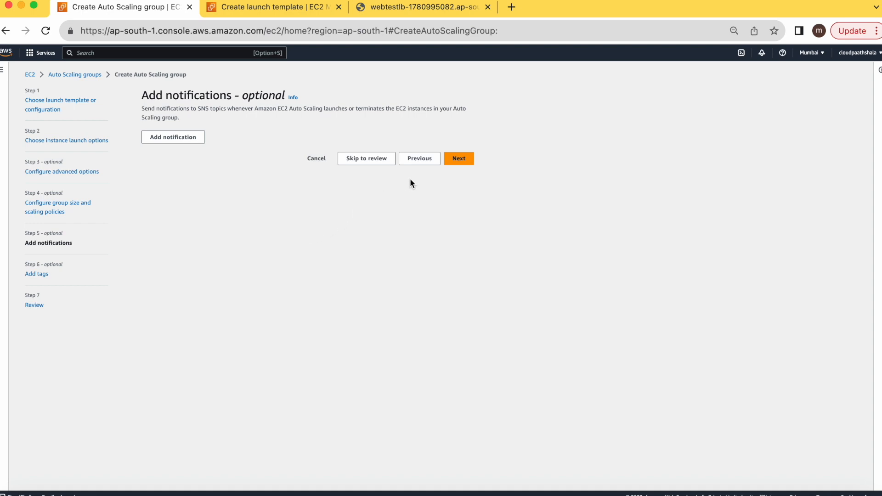
click(457, 158)
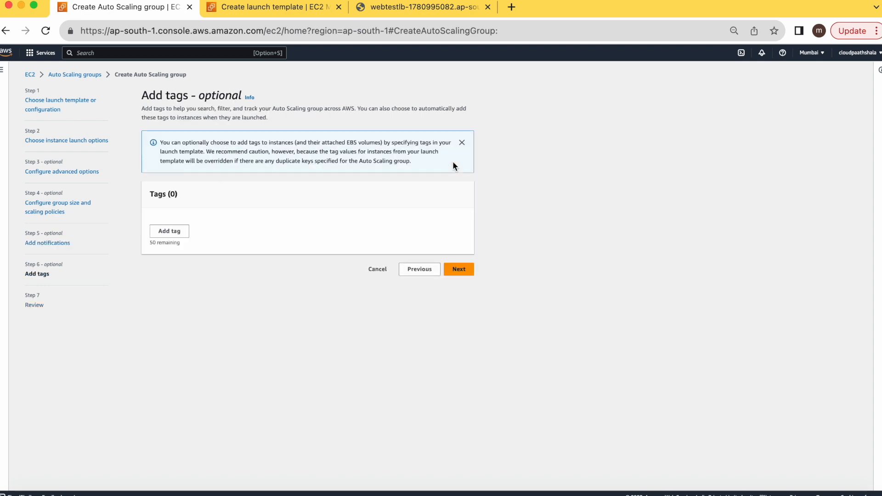
- Skip tags, review the settings and create the webAG Auto Scaling group
click(458, 269)
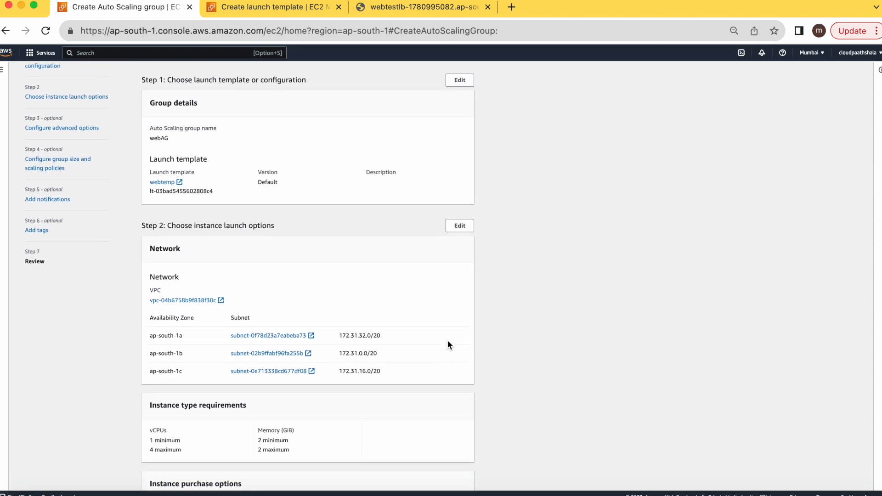
scroll(down, 3)
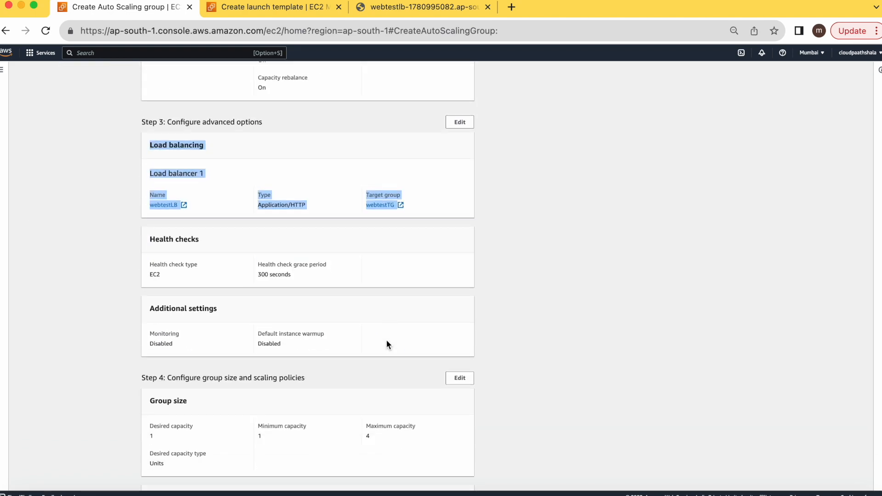
scroll(down, 3)
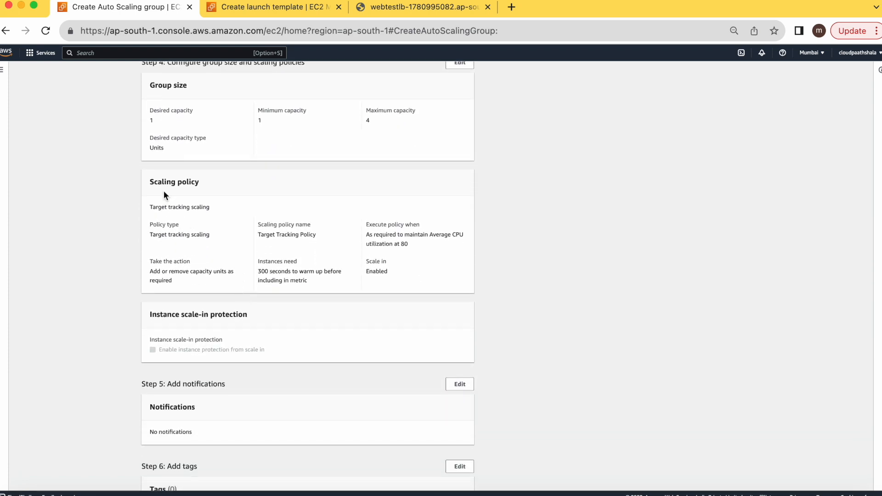
scroll(down, 3)
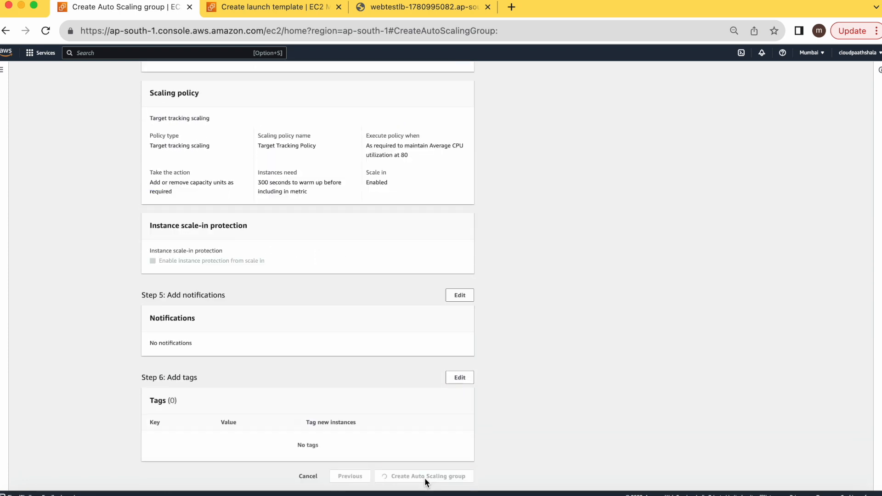
click(427, 476)
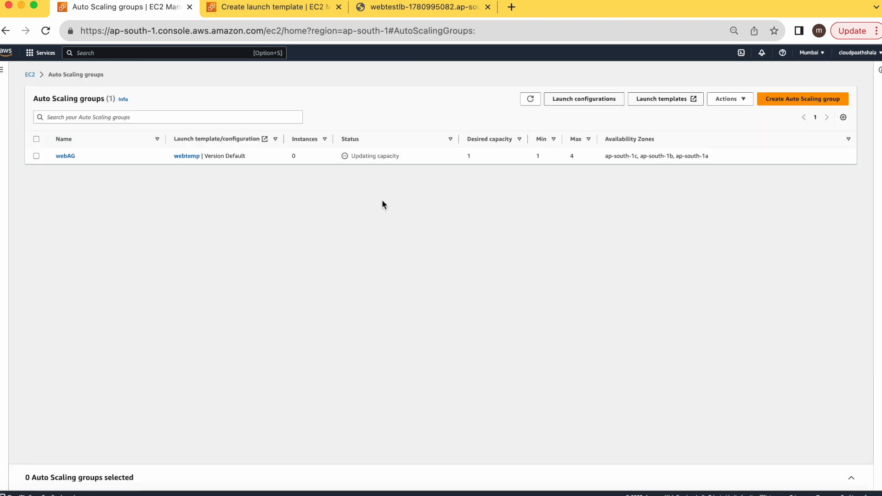
- Select the webAG row to view its details: 1 running instance, desired 1, maximum 4
click(66, 156)
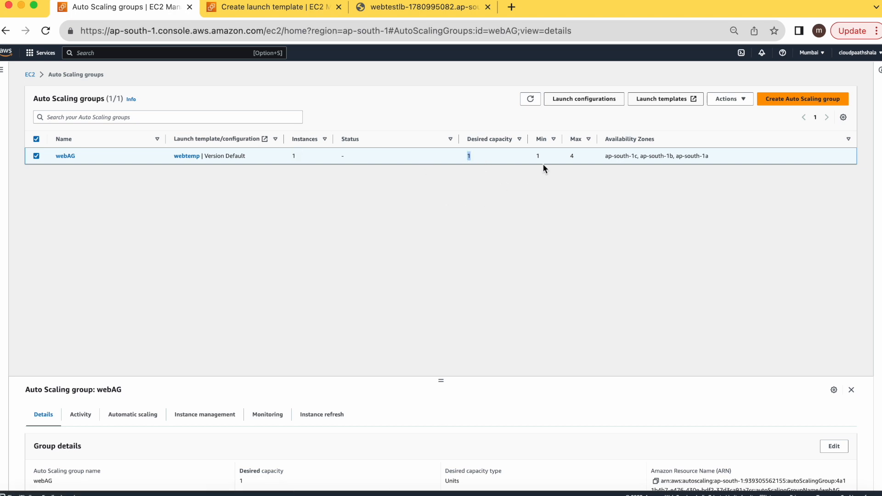
click(538, 156)
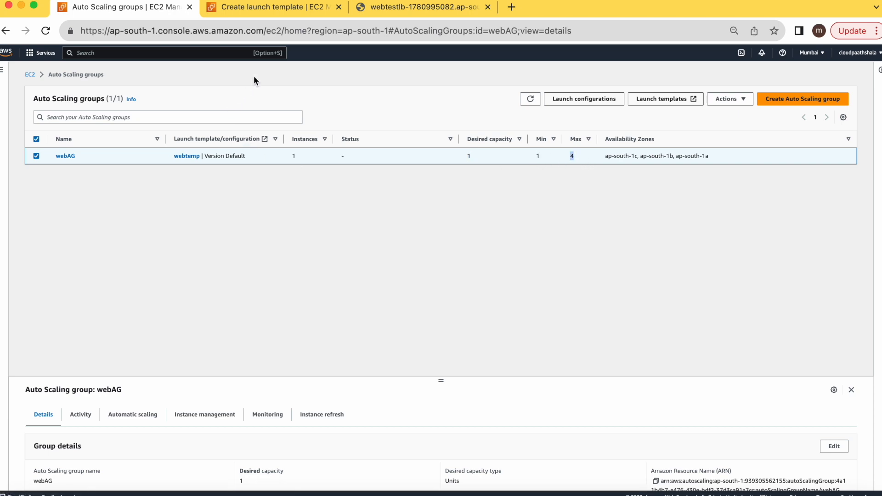
mouse_move(312, 109)
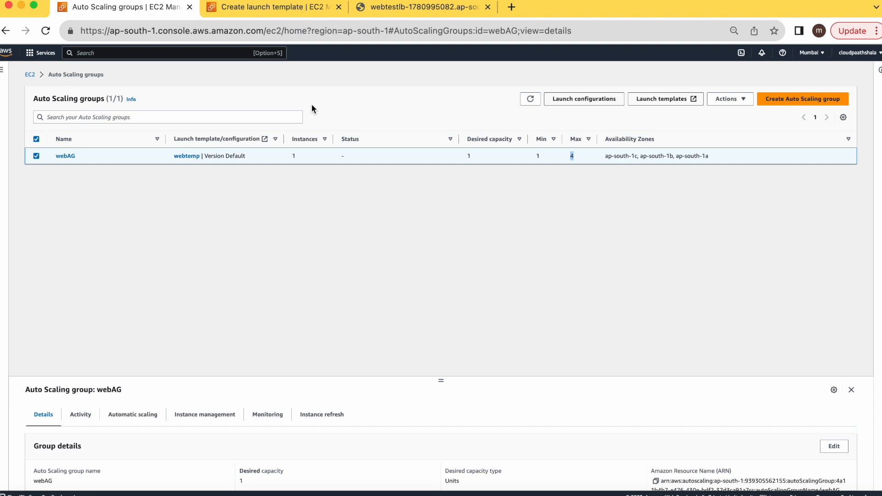
- View the EC2 running instances, where the new c6a.large instance is initializing
click(270, 6)
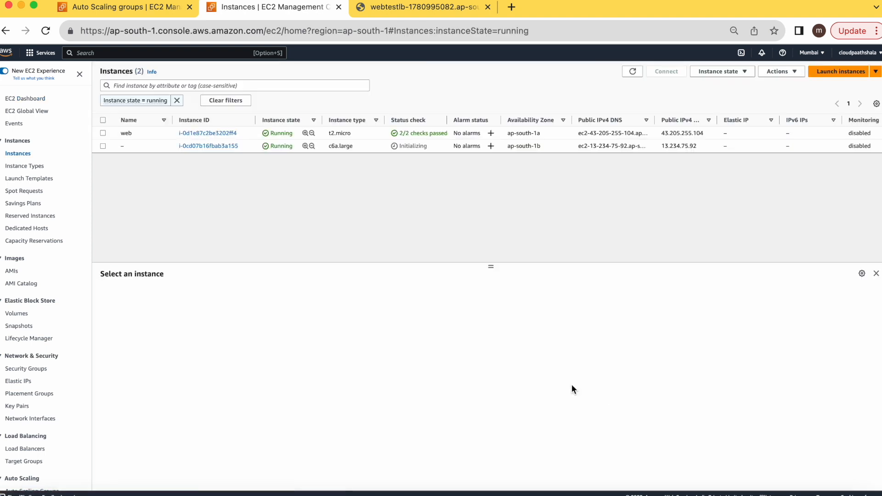
mouse_move(145, 152)
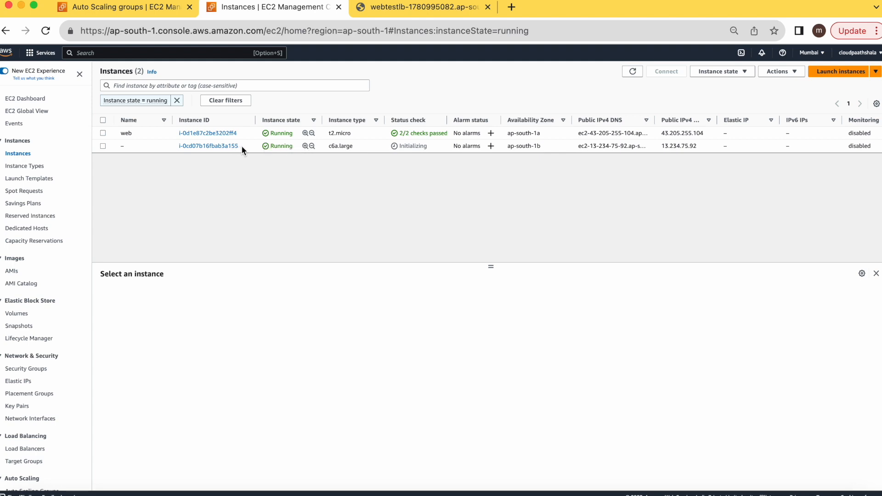
mouse_move(279, 295)
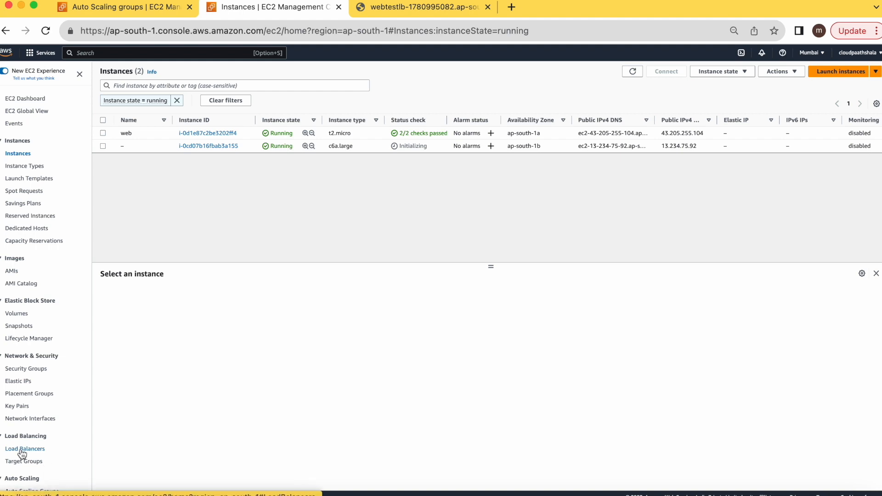
- Check webtestTG targets under Load Balancers, then return and refresh until both instances pass 2/2 checks
click(25, 448)
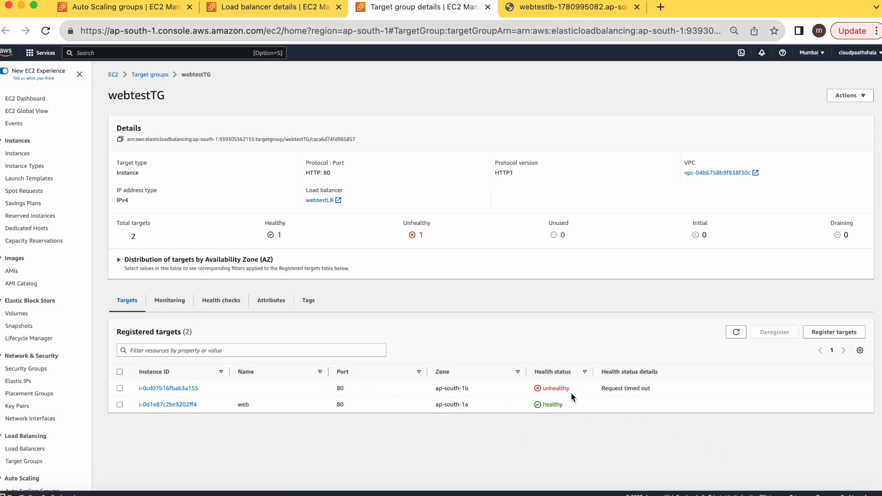
click(119, 7)
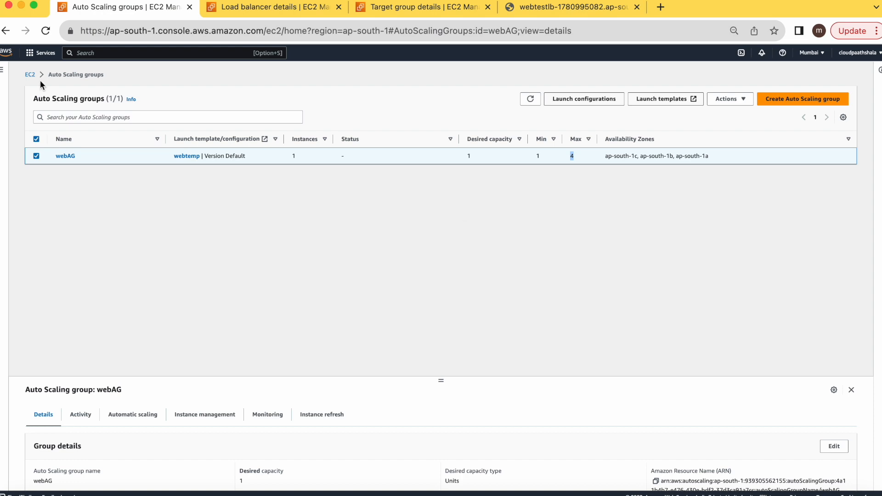
click(30, 74)
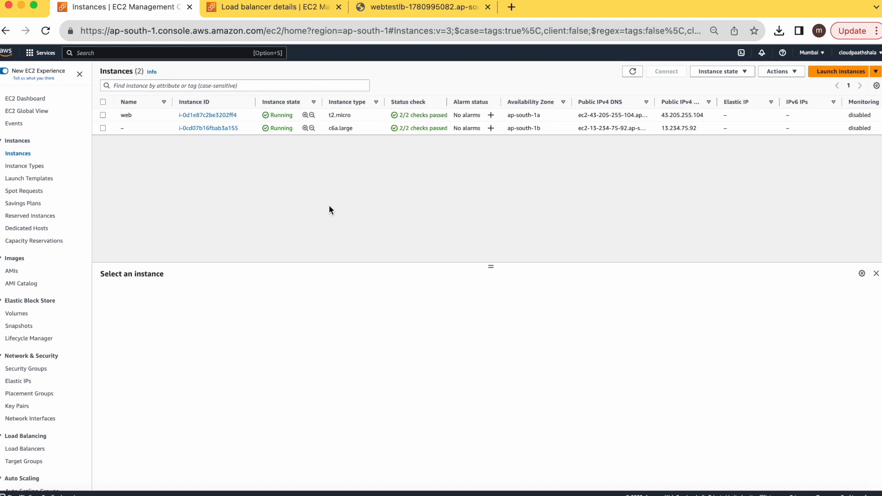
- Load the webtestlb address in Chrome, which serves the 'Hello Cloudpaathshala' page
click(420, 7)
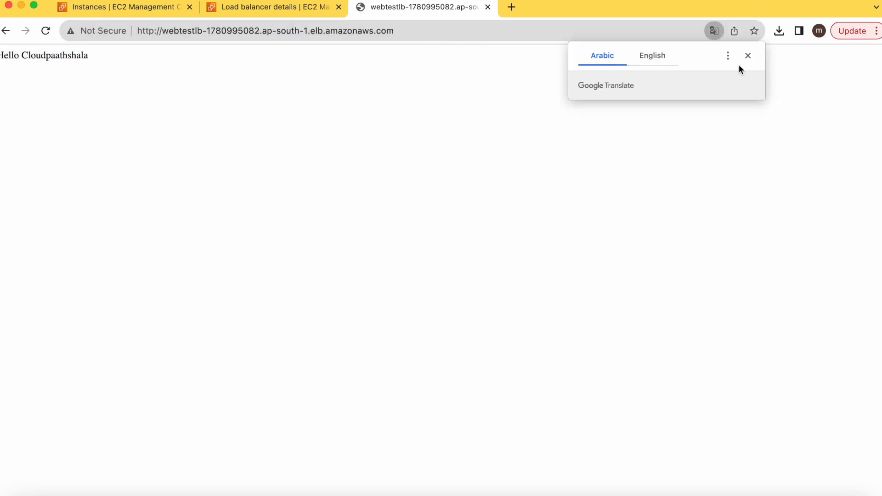